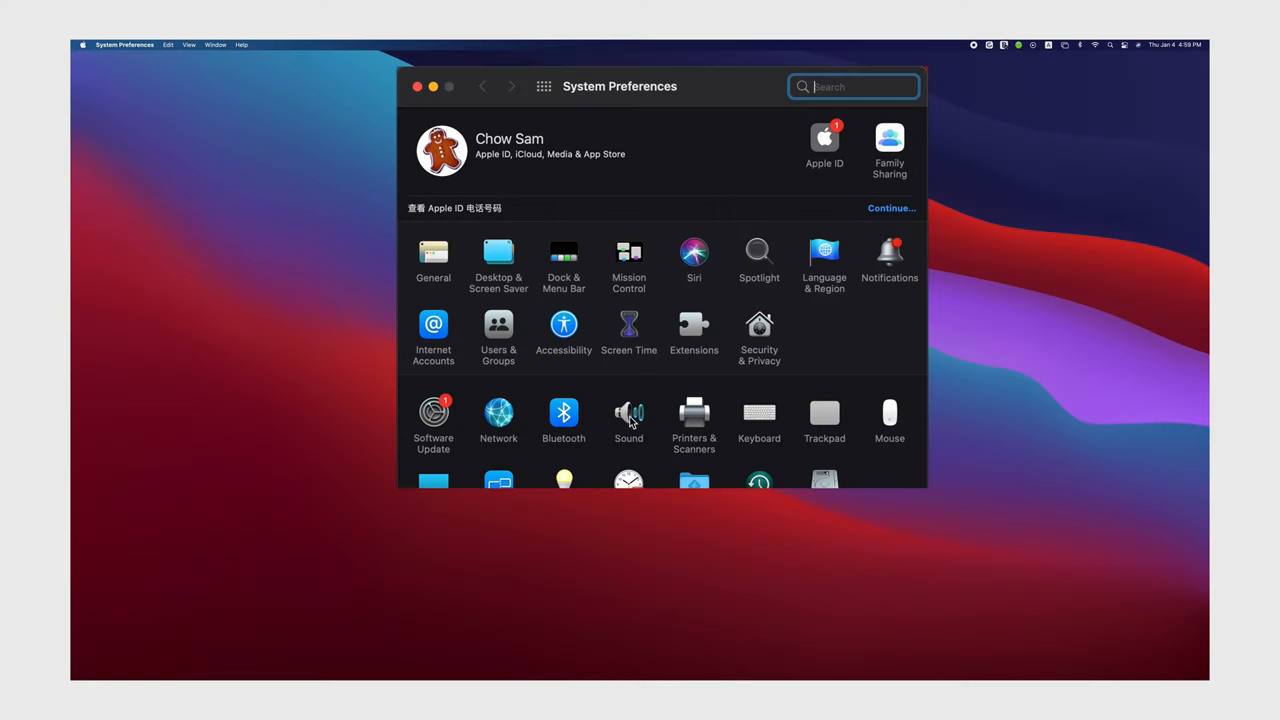
Choose Wireless Microphone RX (USB) as the input device on the Sound preferences' Input tab
click(628, 414)
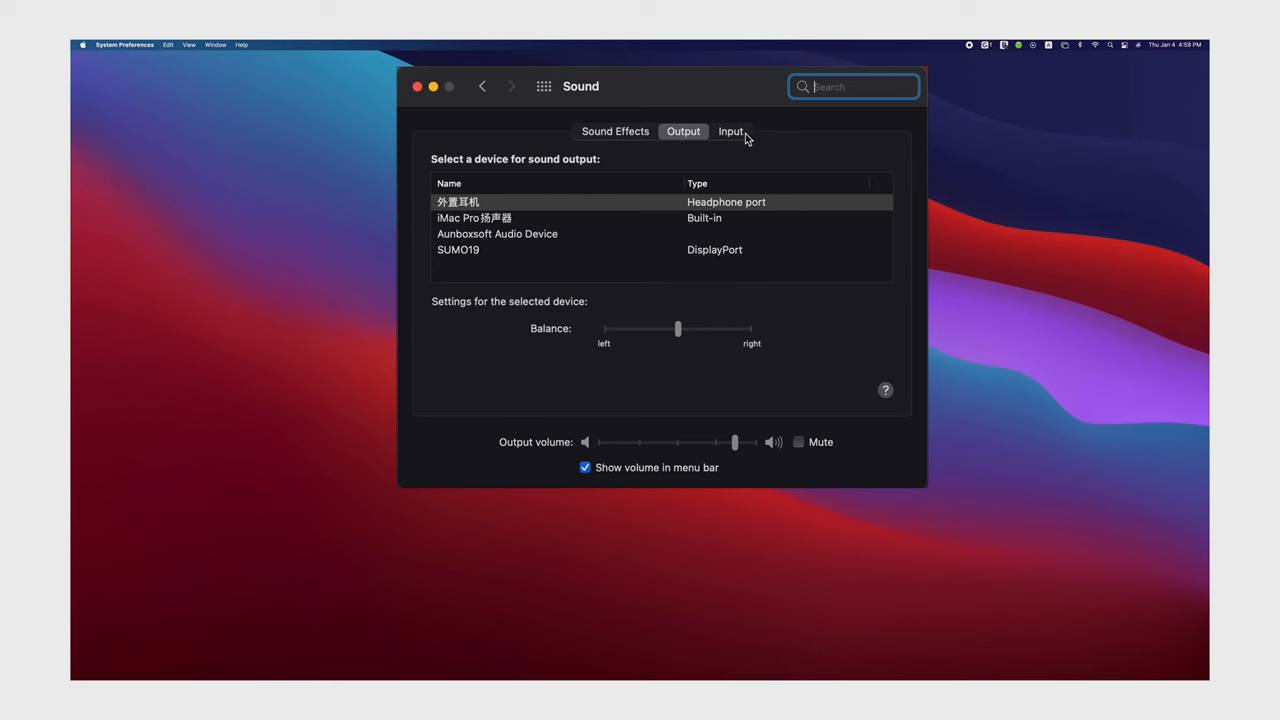
click(731, 131)
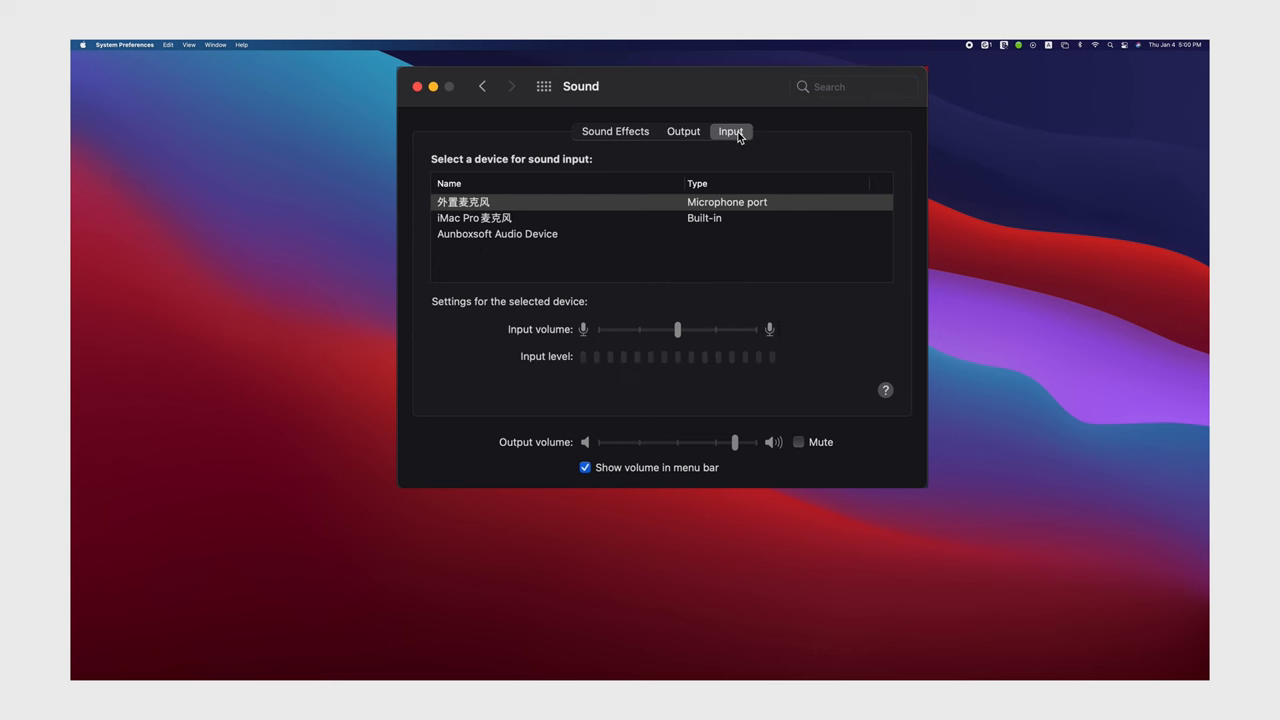
click(495, 249)
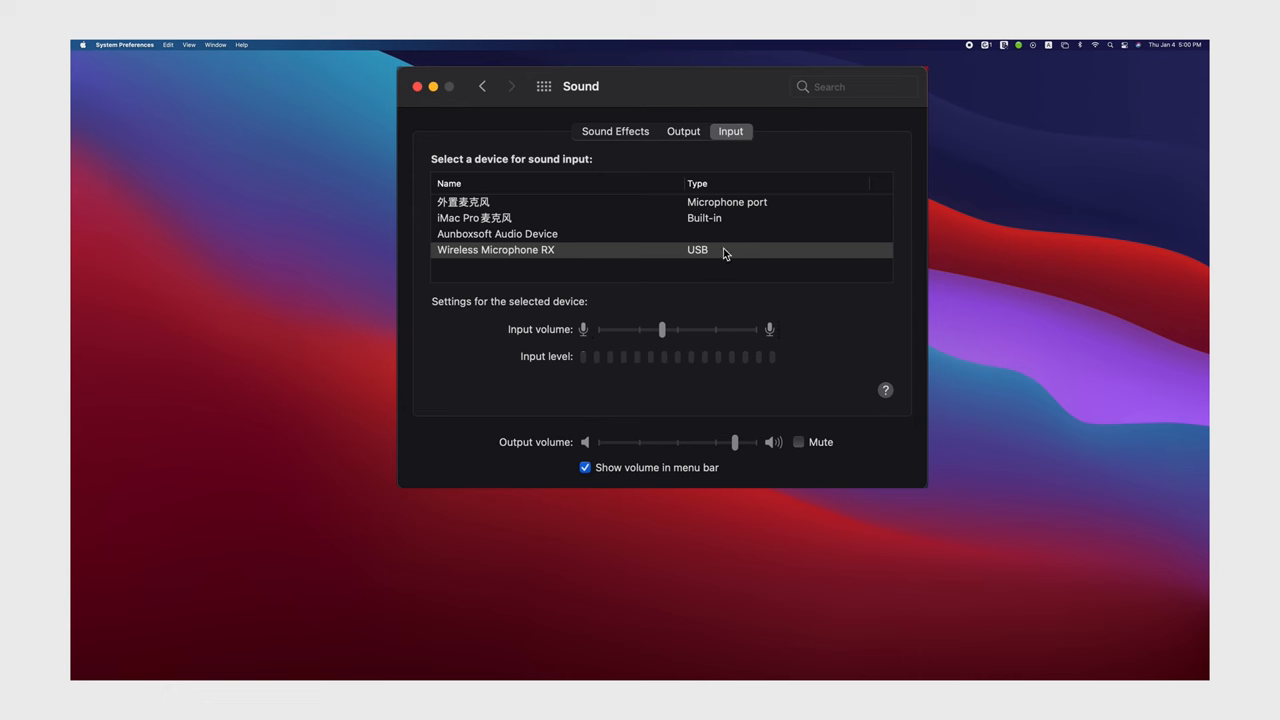